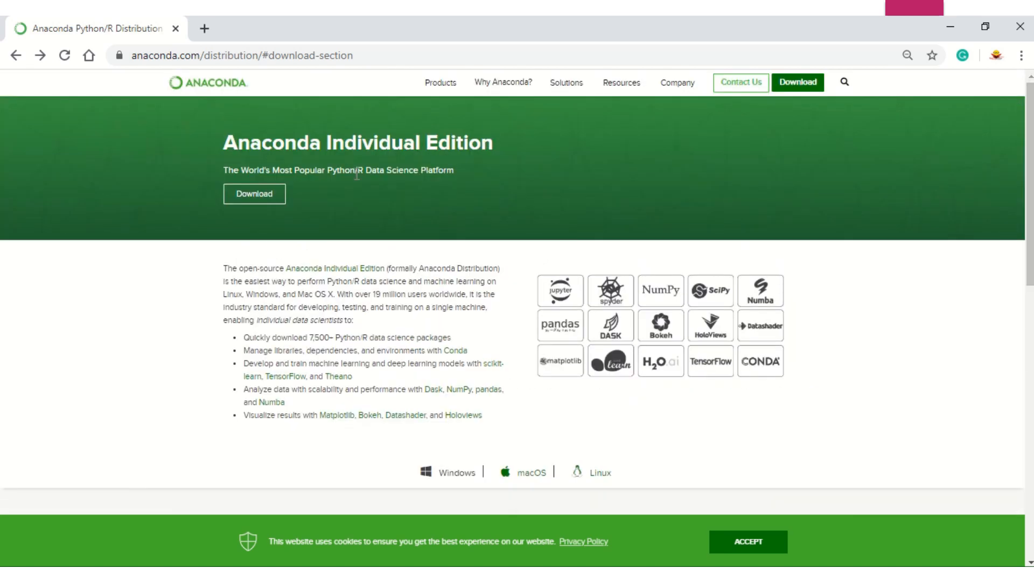
Scroll to the Anaconda 2020.02 Windows installers for Python 3.7 and 2.7
scroll("down", 3)
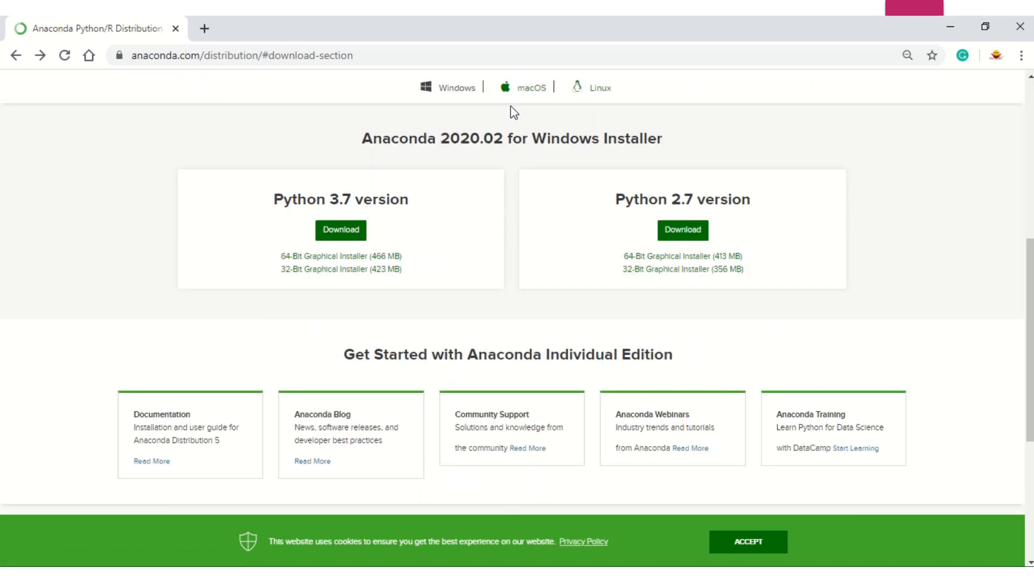
mouse_move(583, 87)
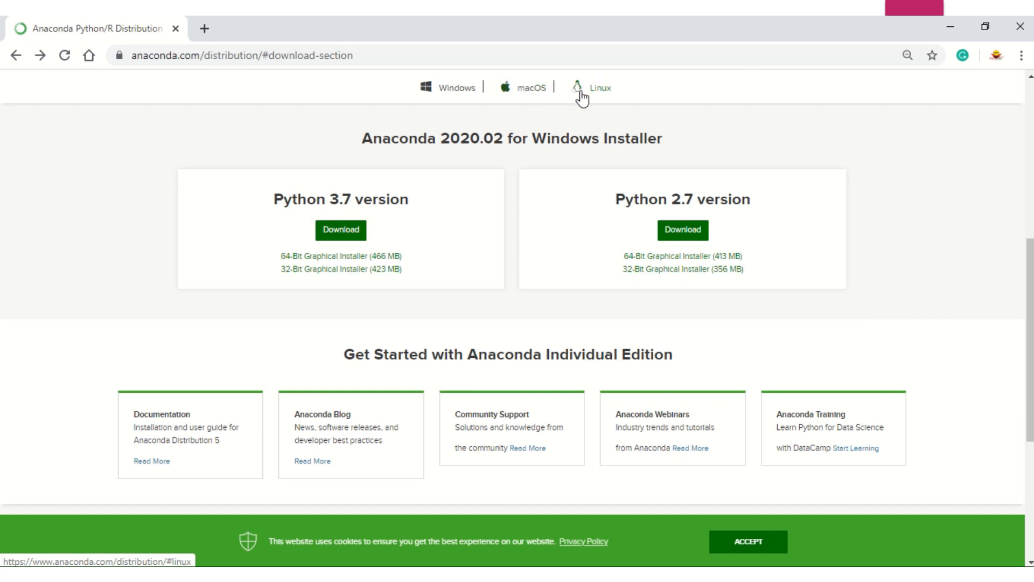
mouse_move(427, 261)
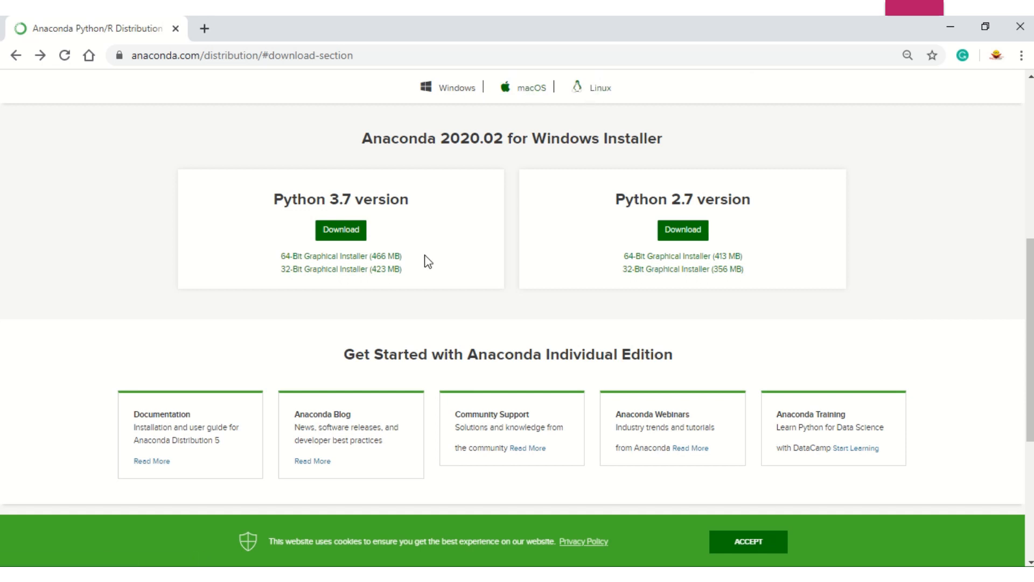
mouse_move(287, 203)
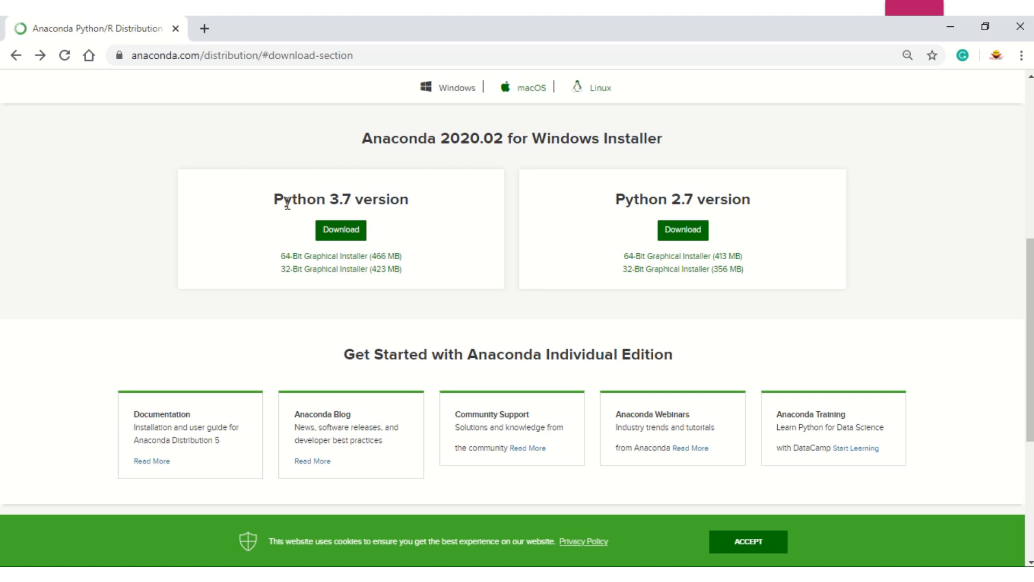
mouse_move(368, 188)
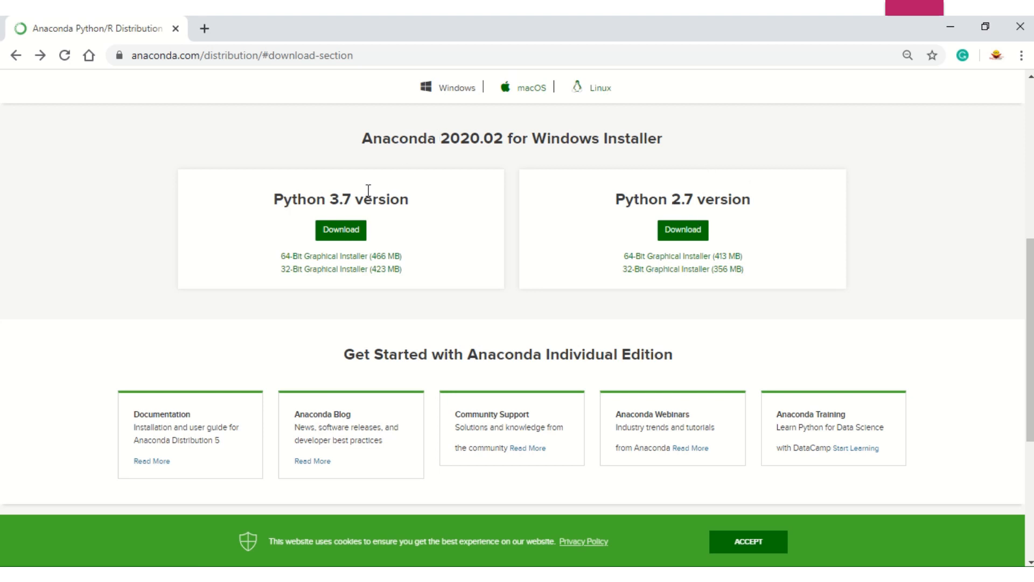
mouse_move(283, 248)
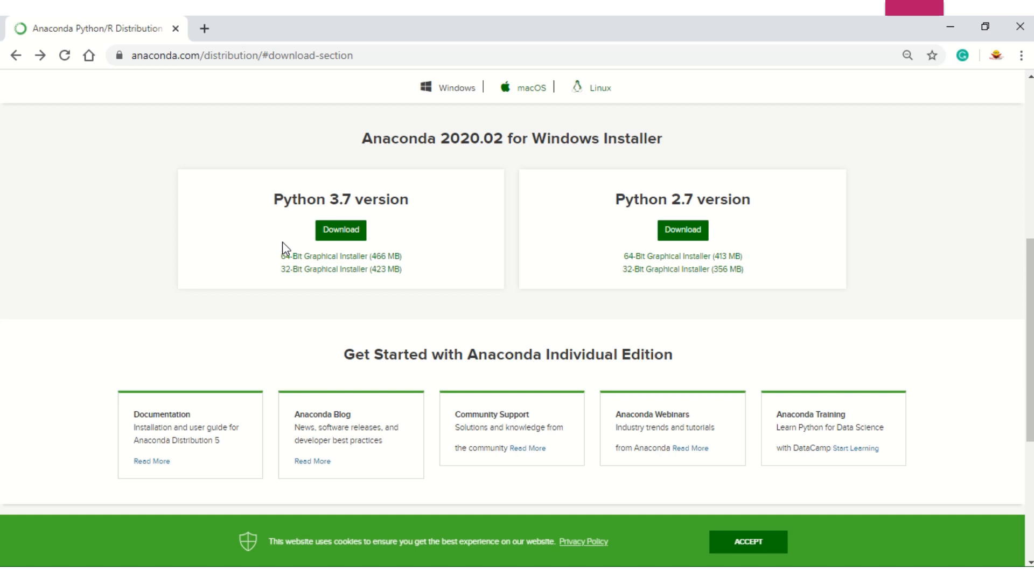
mouse_move(339, 269)
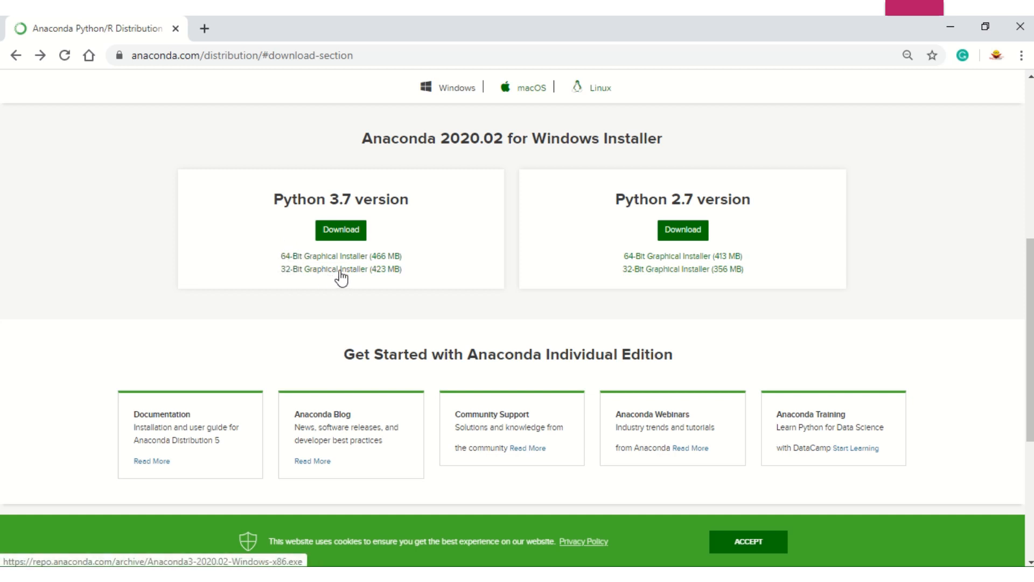
mouse_move(893, 235)
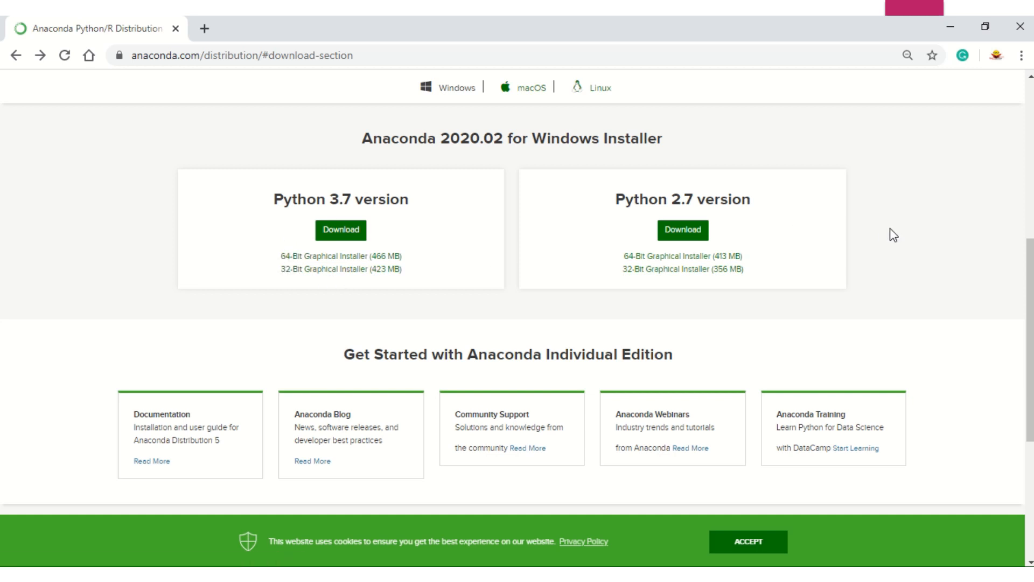
mouse_move(843, 292)
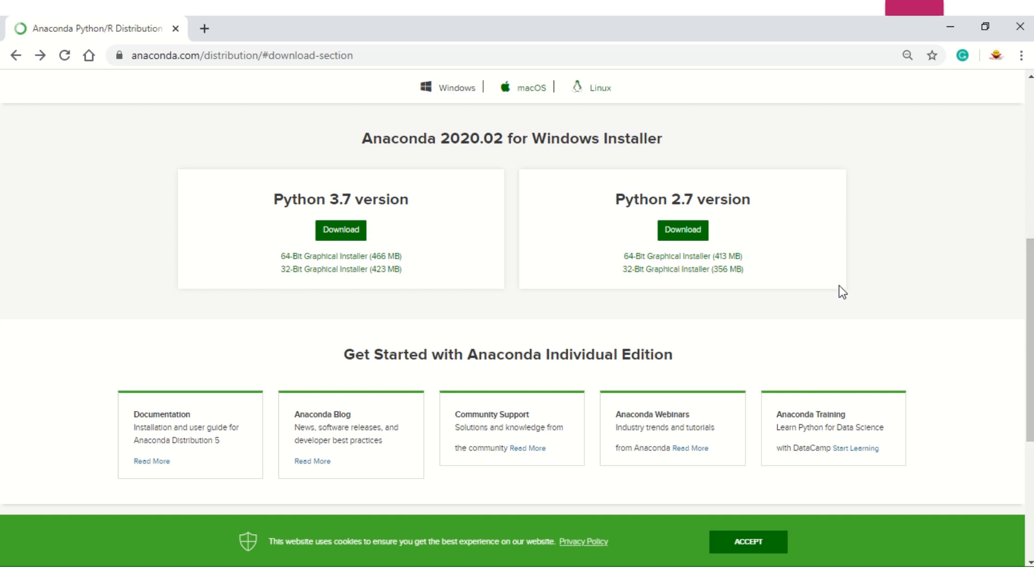
mouse_move(152, 461)
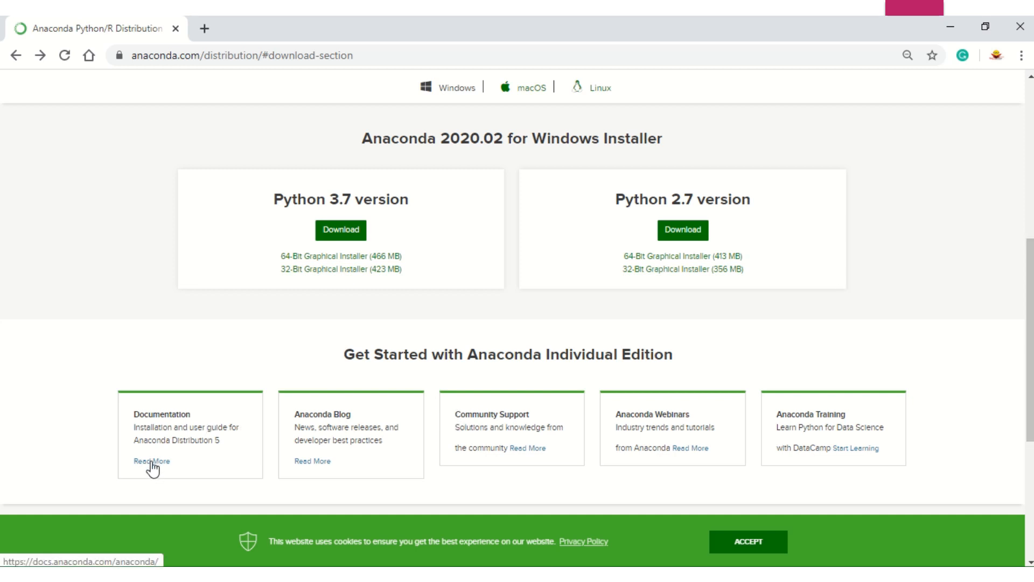
Go to the Installing on Windows page in the Anaconda documentation's Installation section
left_click(150, 462)
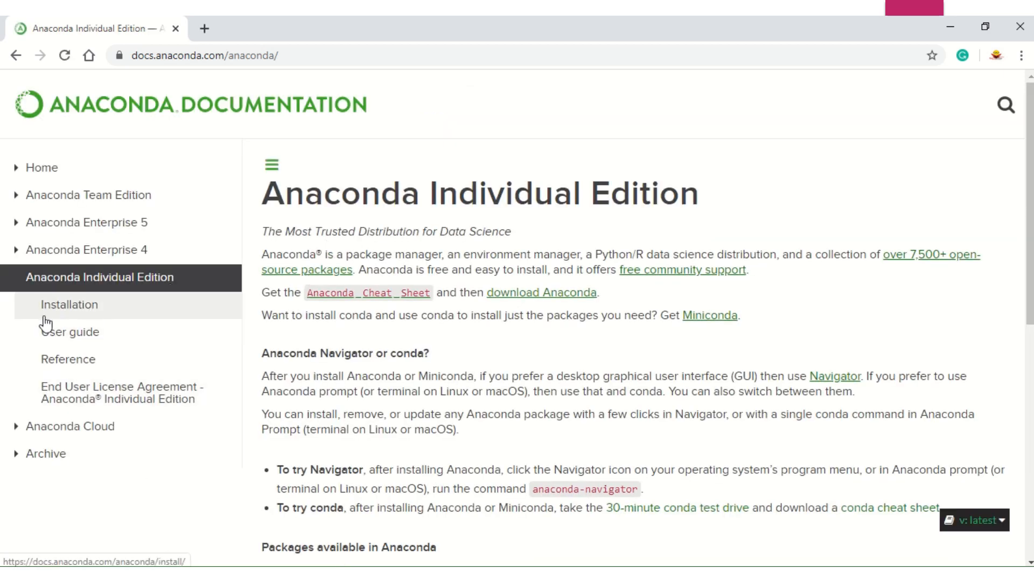
left_click(69, 304)
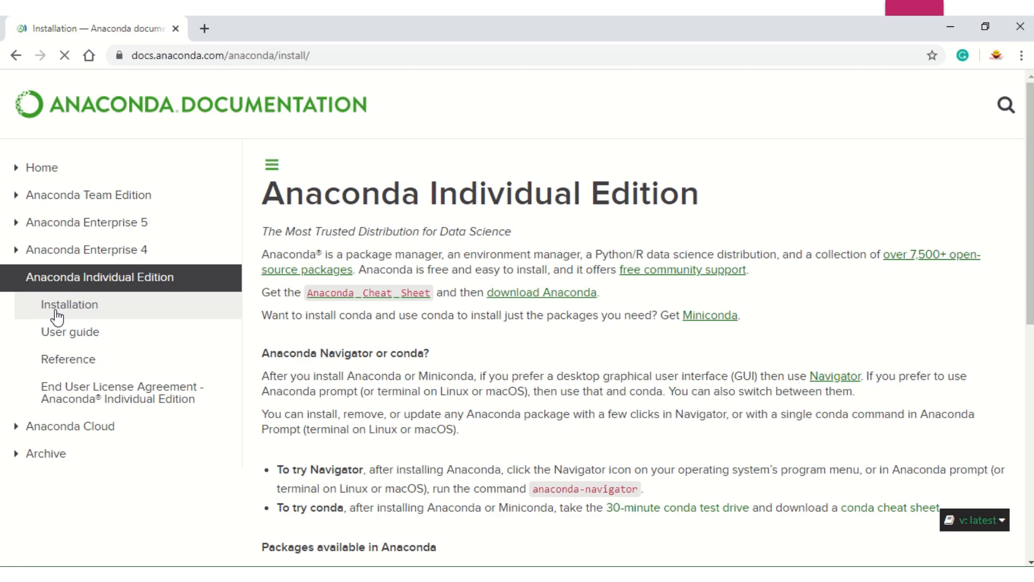
left_click(69, 303)
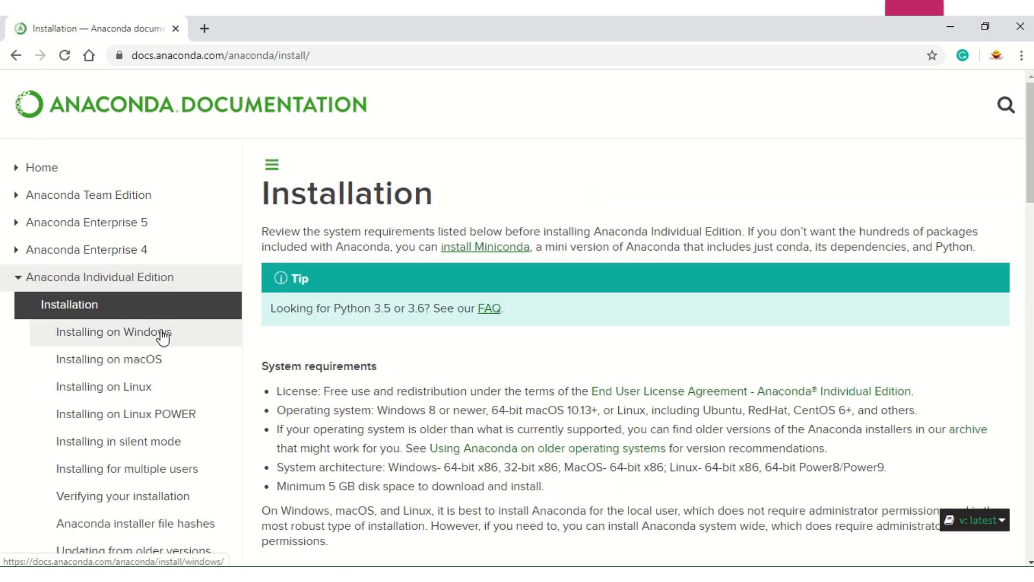
left_click(113, 332)
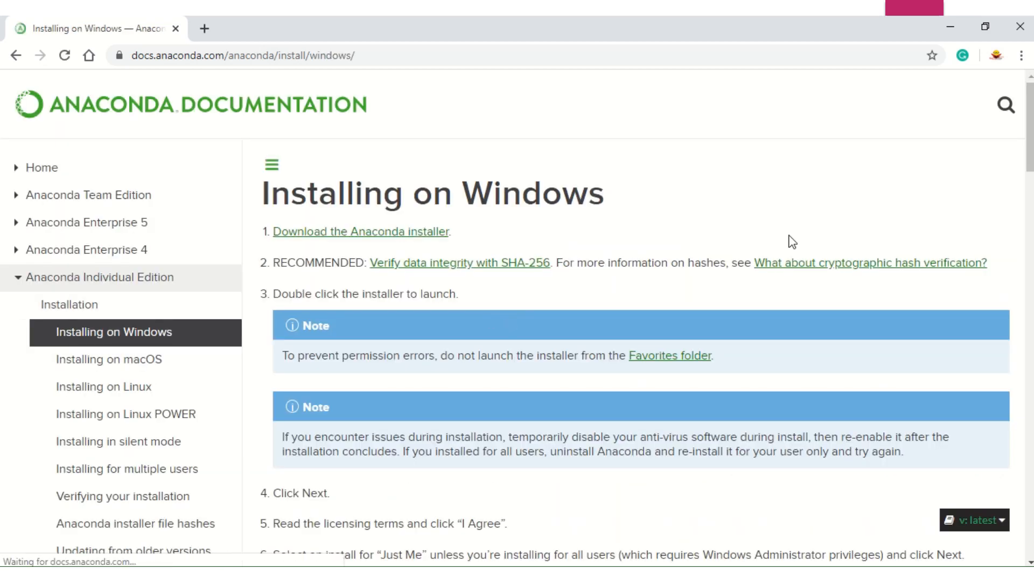
Read the Windows installation guide down to the final steps, then return toward the top
scroll("down", 3)
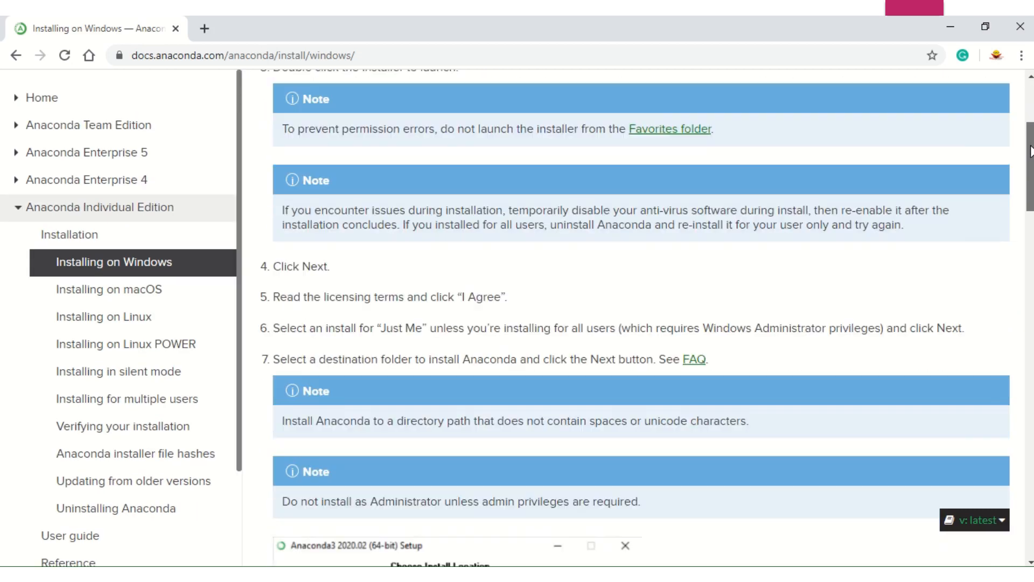
scroll("down", 3)
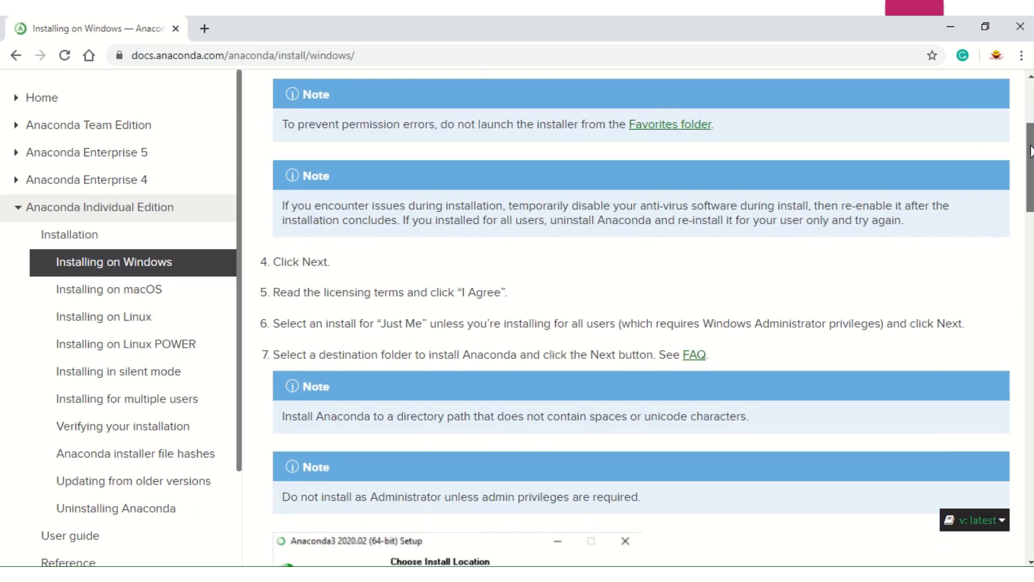
scroll("down", 3)
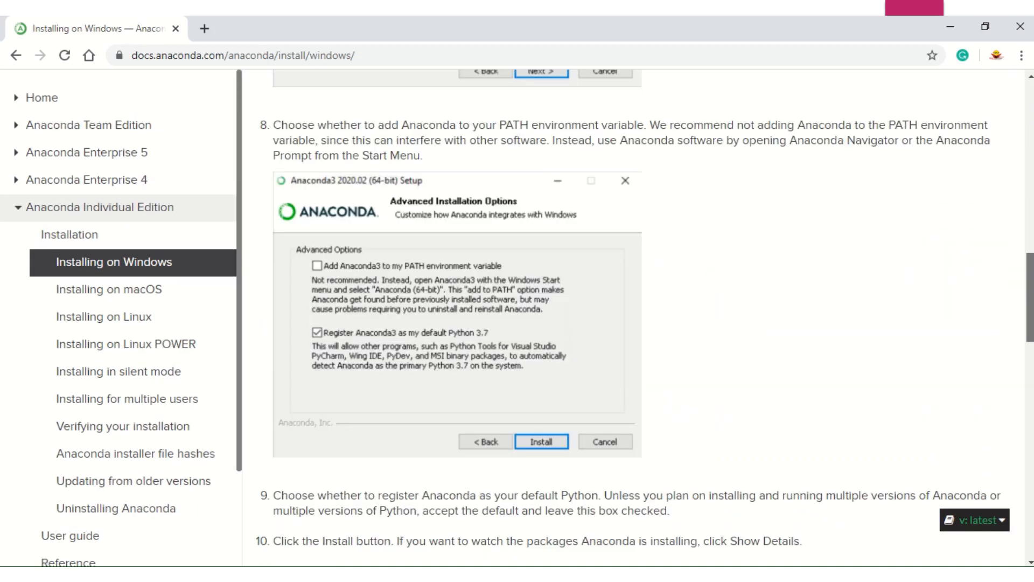
scroll("down", 3)
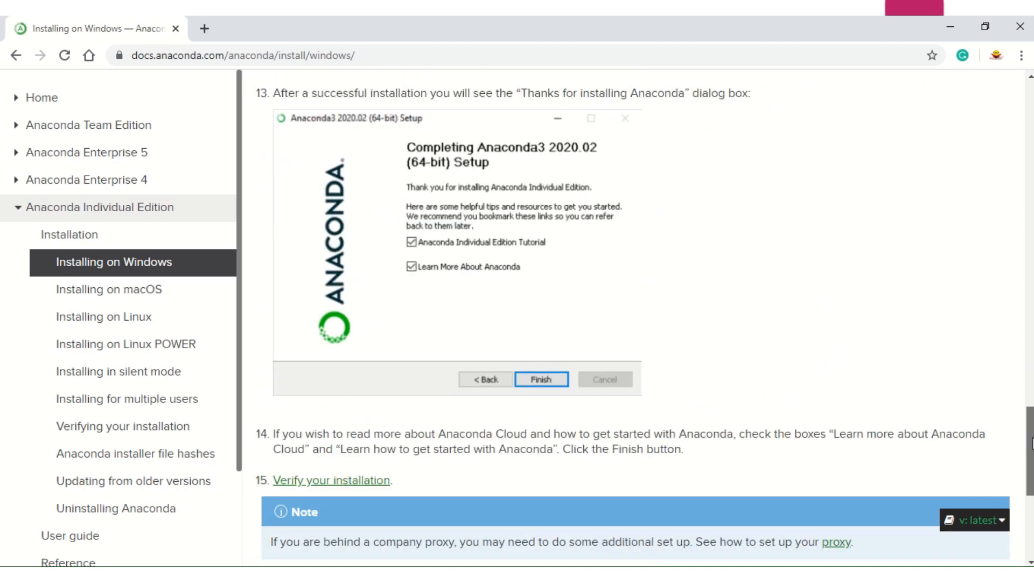
scroll("down", 3)
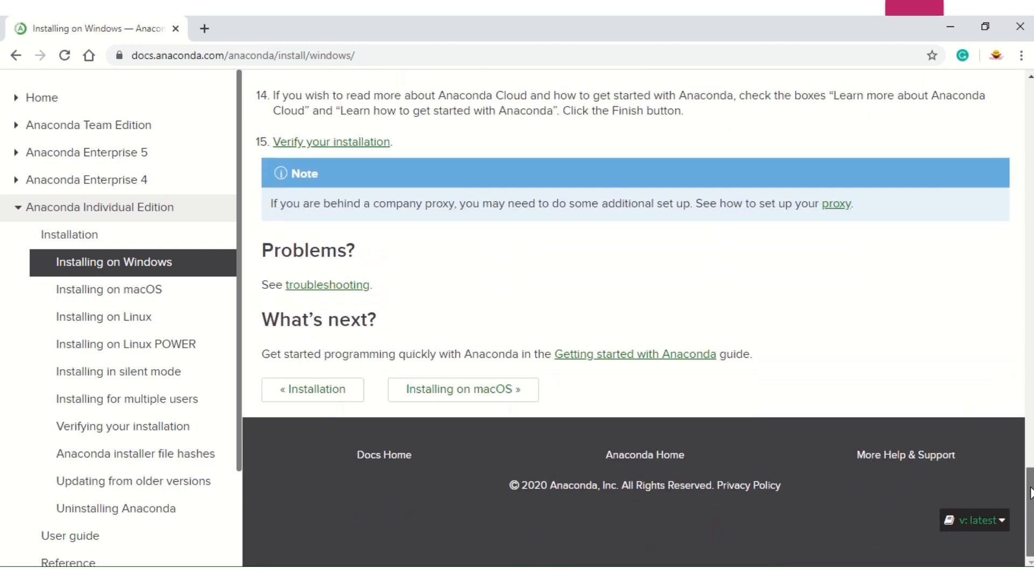
scroll("up", 3)
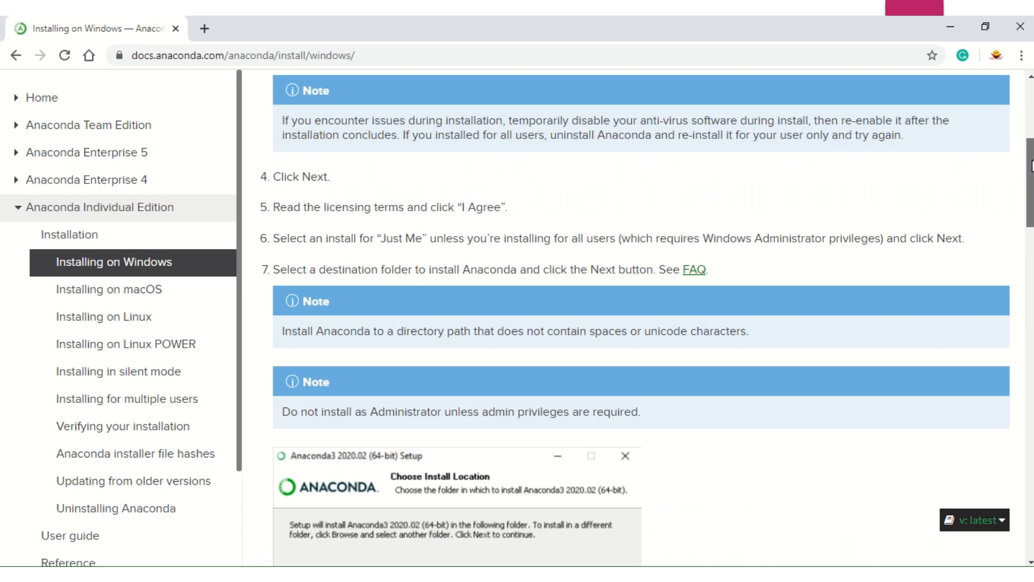
scroll("up", 3)
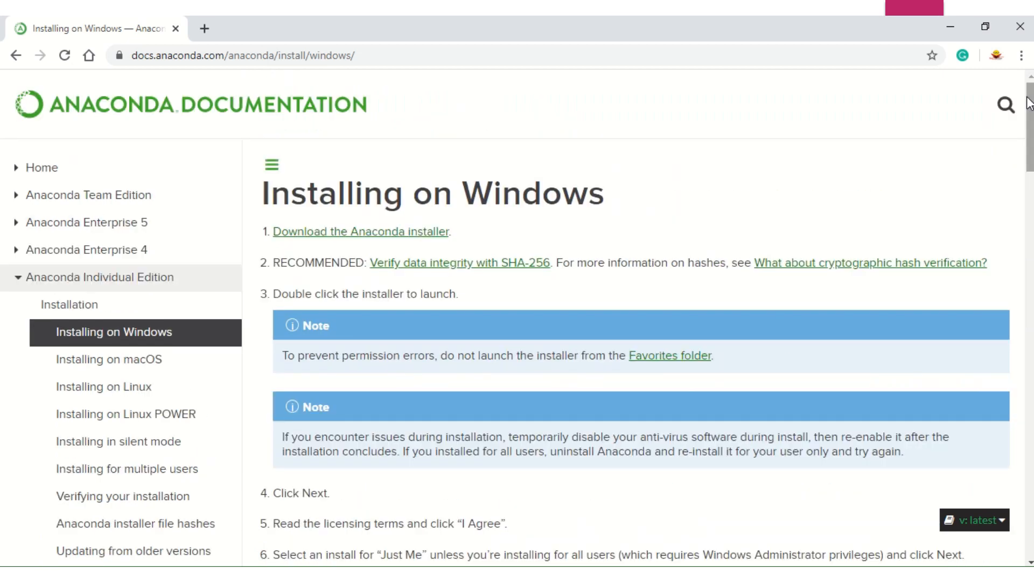
mouse_move(515, 22)
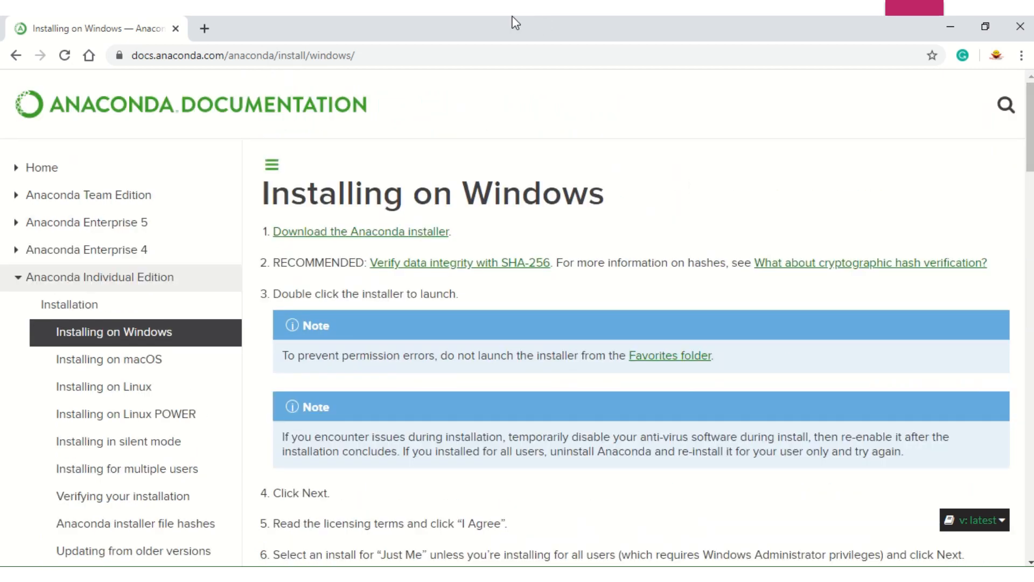
mouse_move(291, 477)
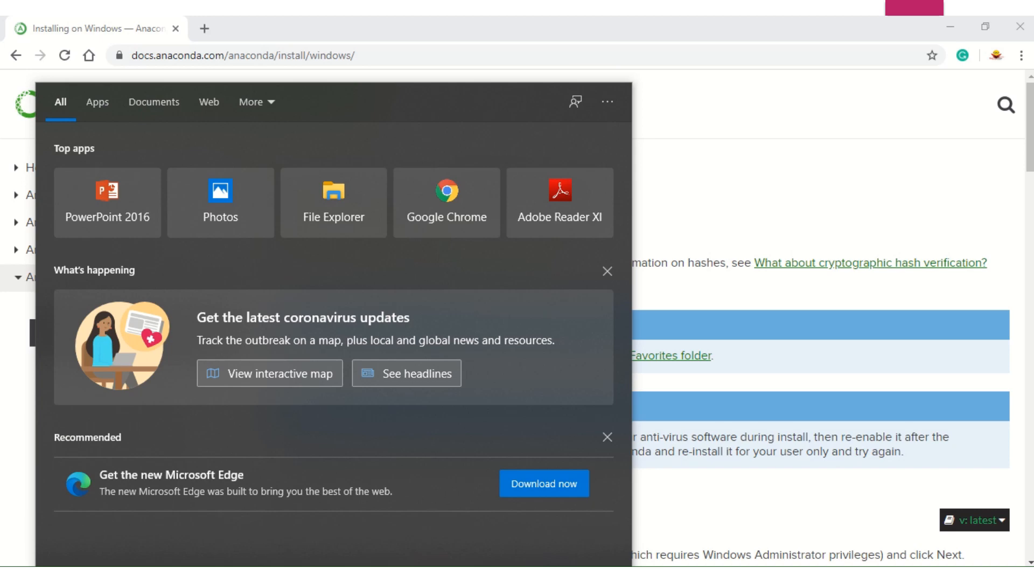
Search the Start menu for "ana" and launch Anaconda Navigator
type("ana")
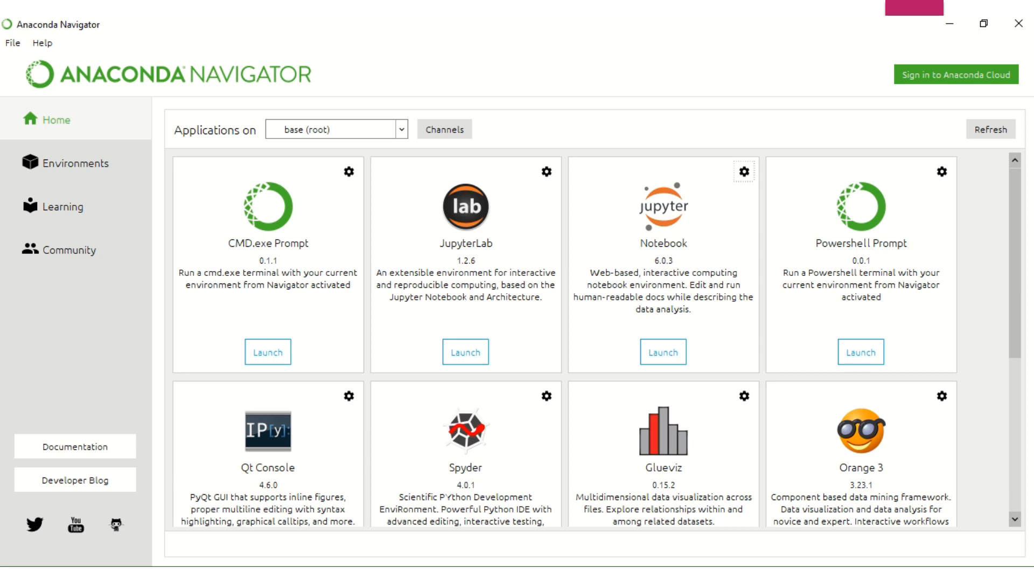
mouse_move(1017, 208)
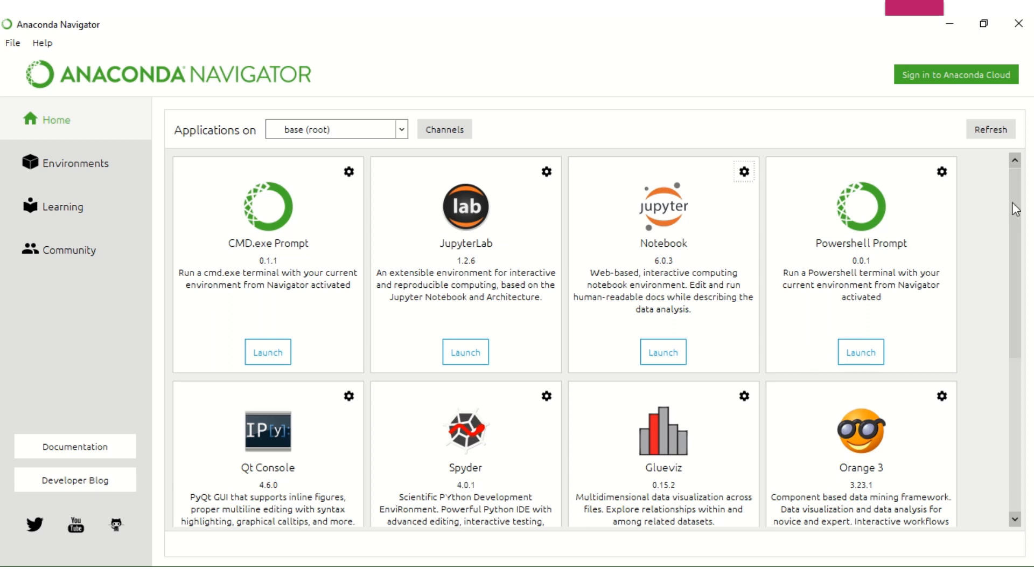
mouse_move(494, 389)
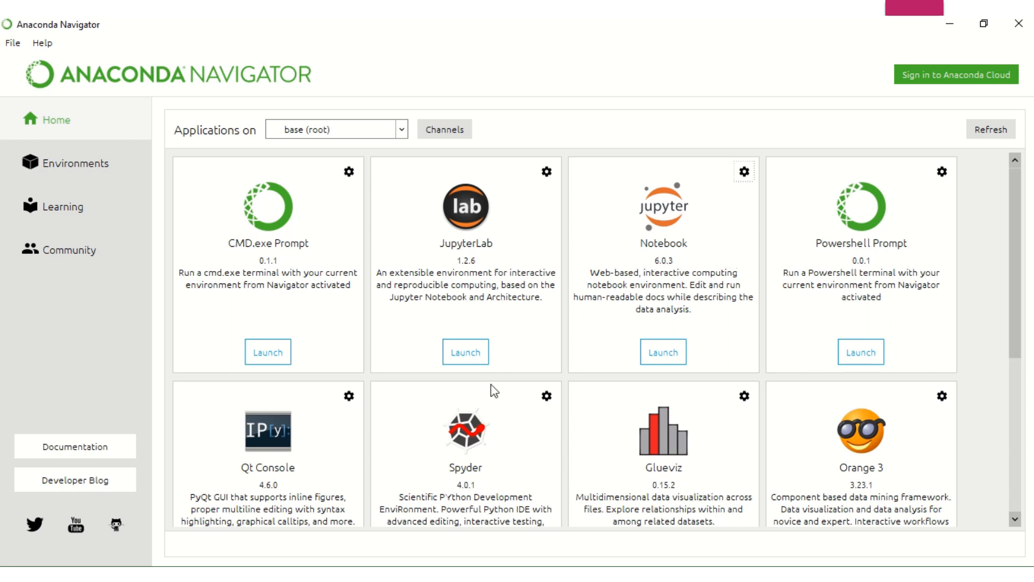
mouse_move(864, 254)
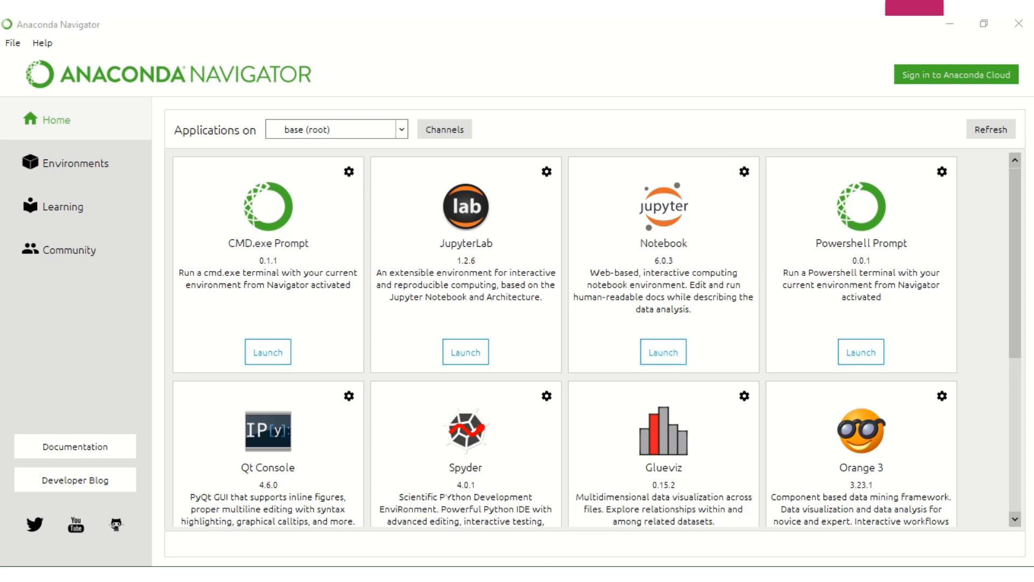
Launch Notebook from Navigator and browse the Files list at localhost:8889/tree
left_click(662, 352)
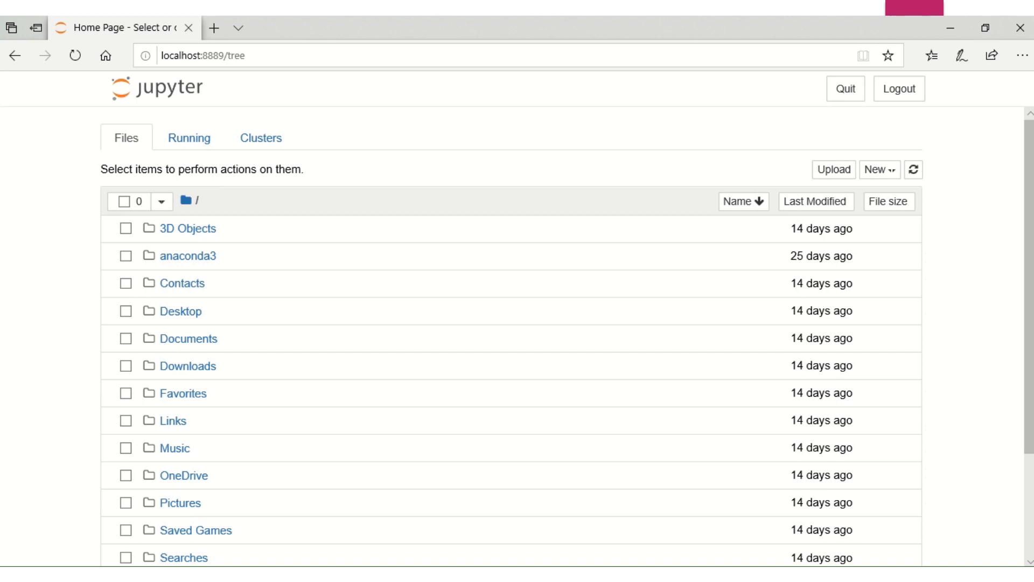
mouse_move(1000, 271)
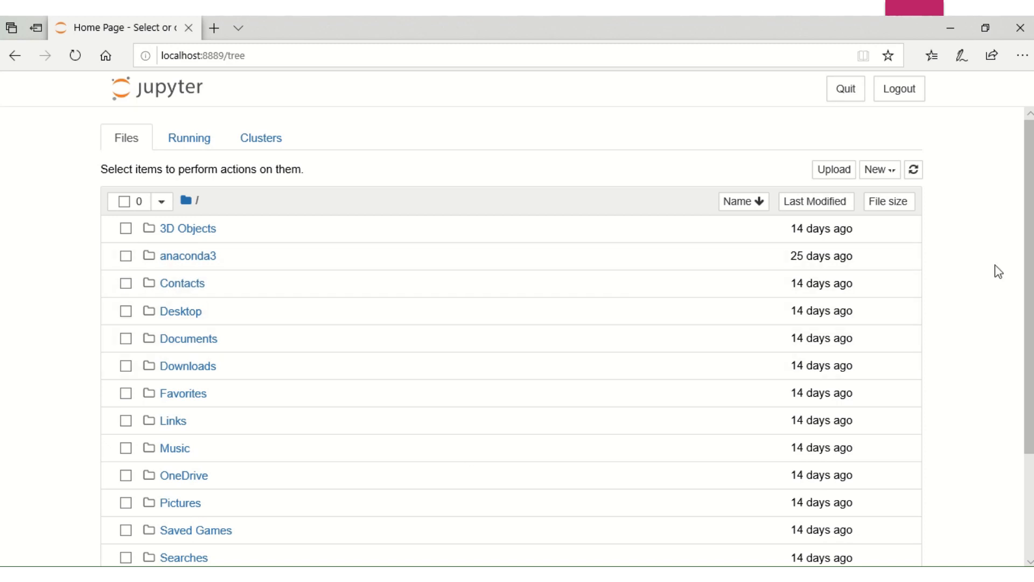
scroll("down", 3)
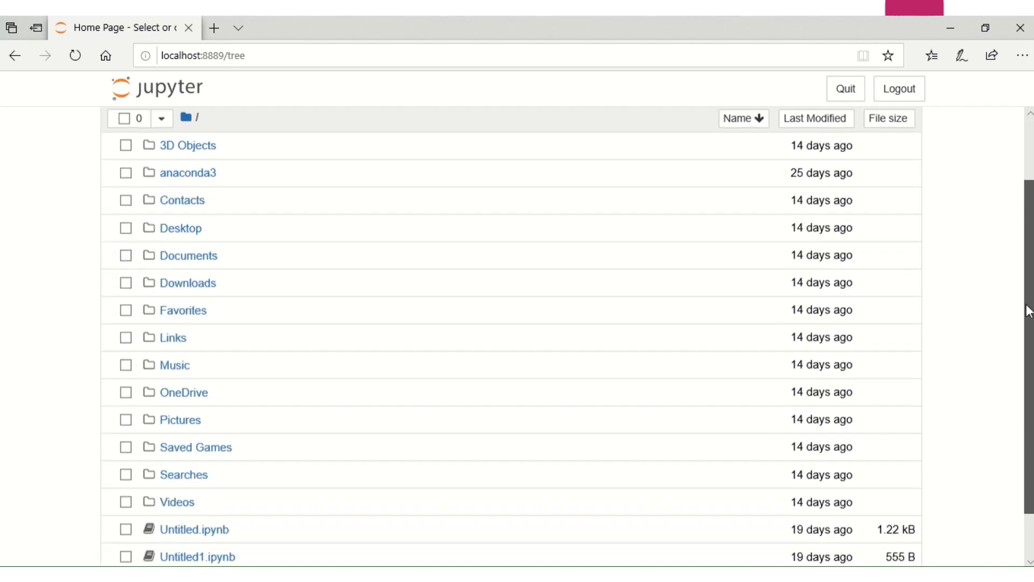
scroll("down", 3)
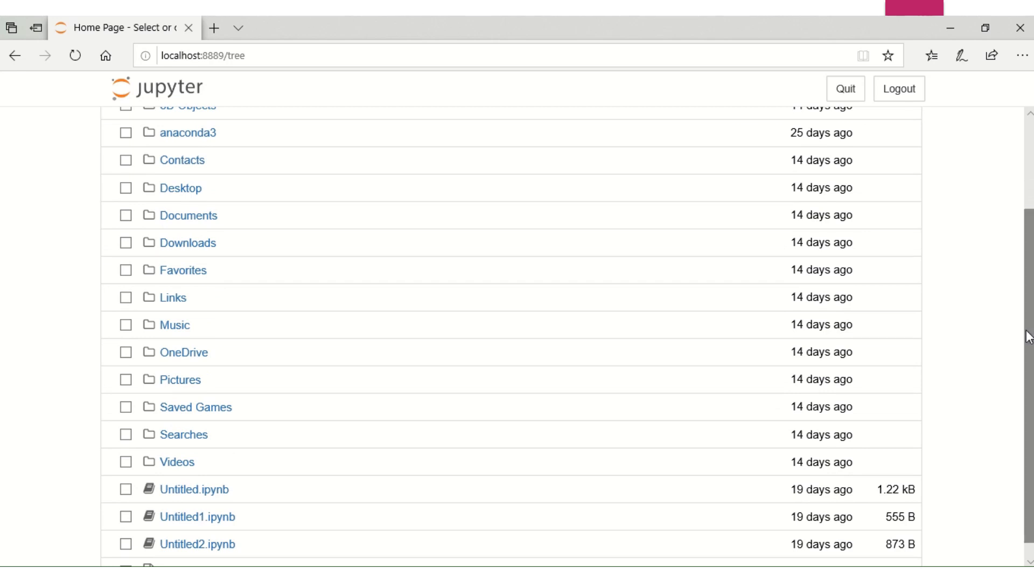
scroll("up", 3)
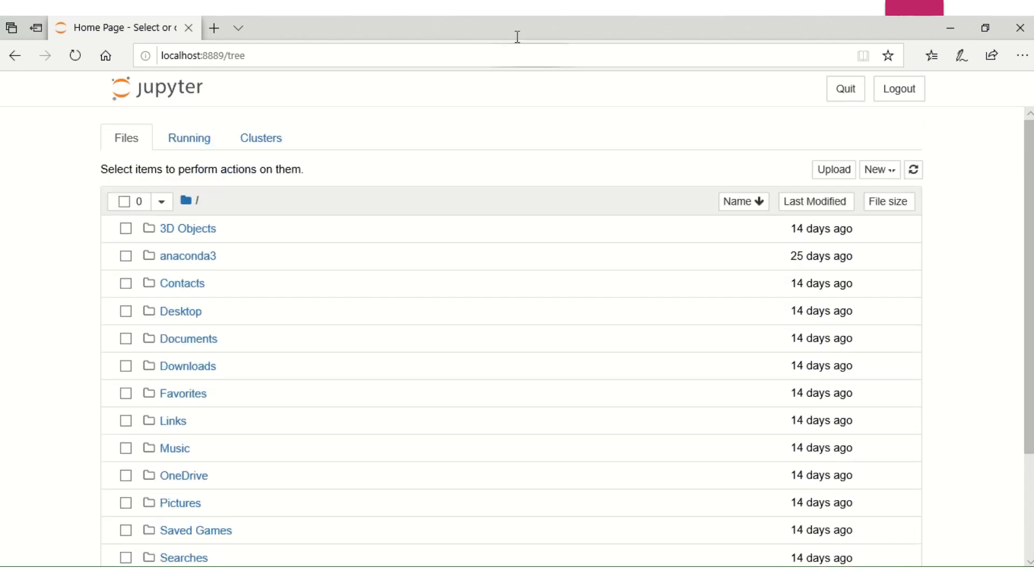